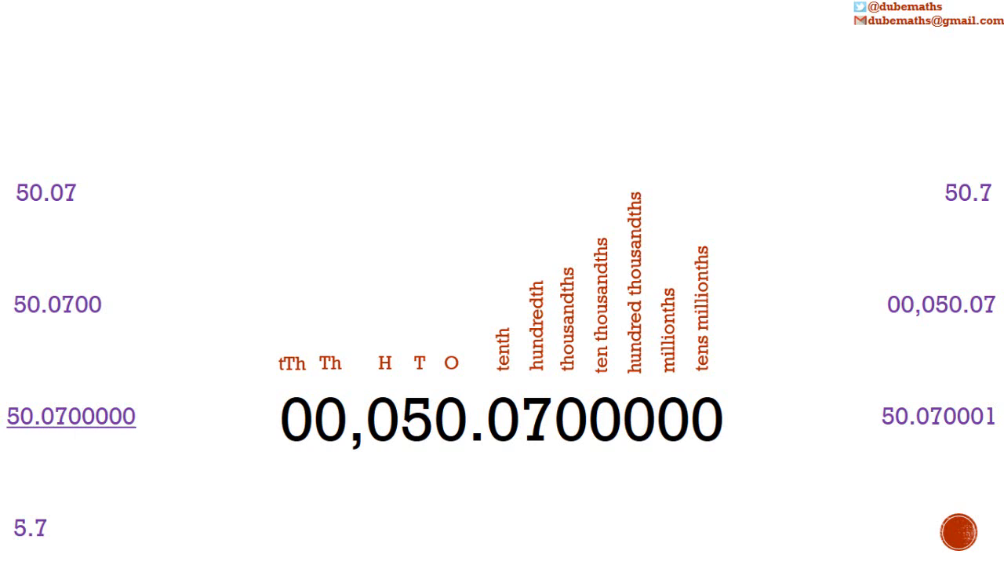
{"action": "left_click", "coordinate": [941, 304]}
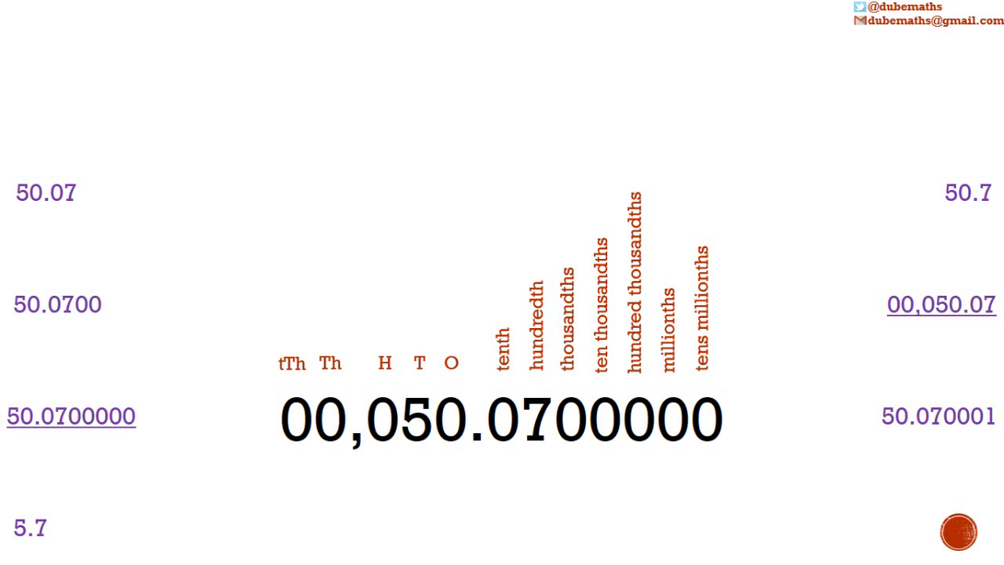